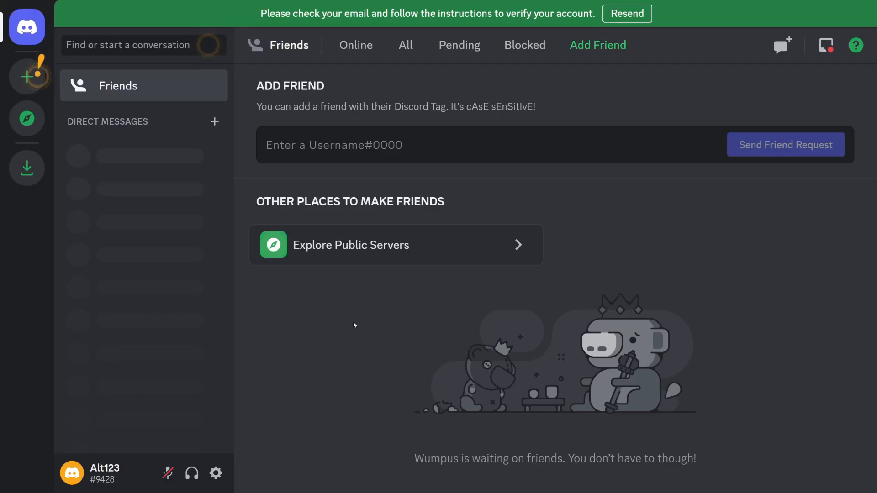
mouse_move(333, 332)
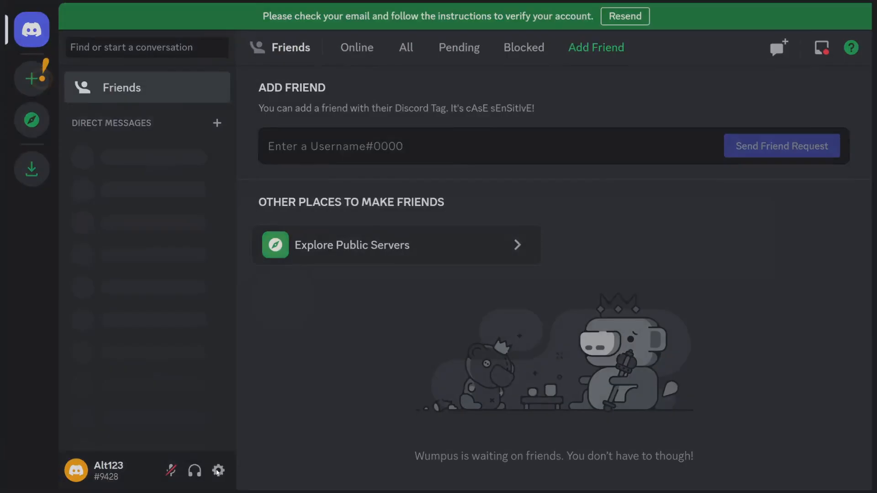
Reach the Account Removal section of My Account via the gear icon next to the username.
click(218, 470)
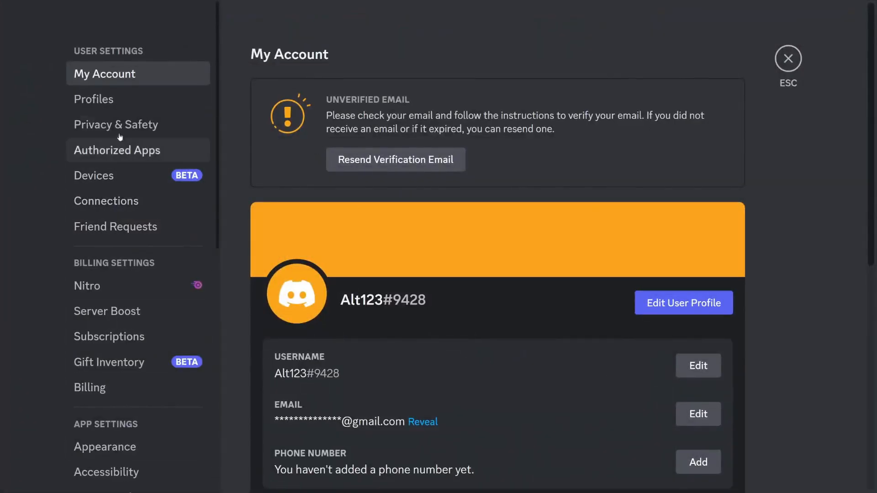
mouse_move(106, 73)
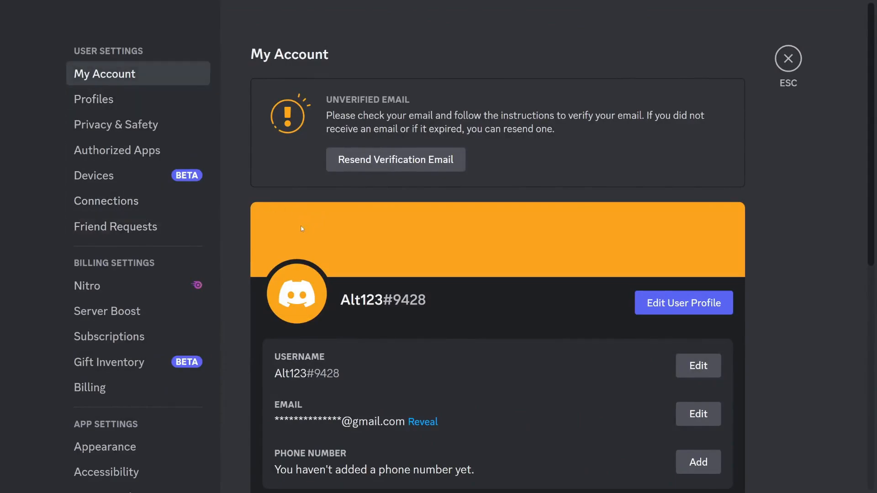
scroll(down, 3)
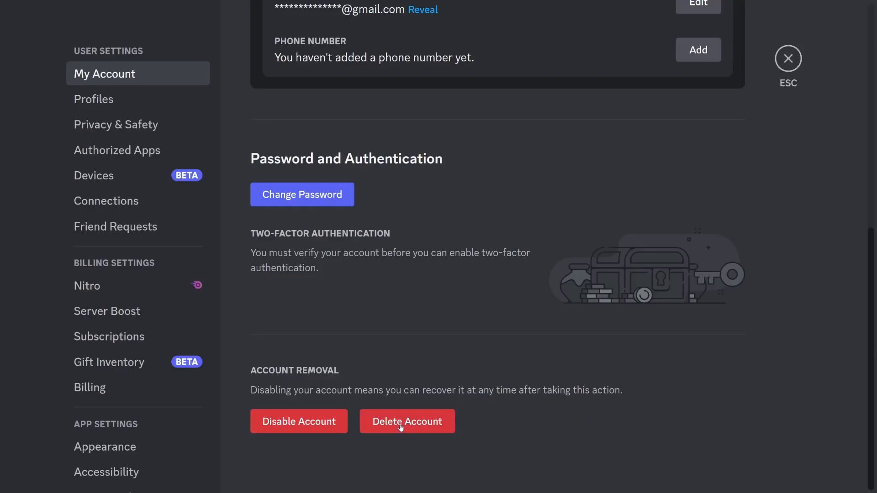
Delete the account permanently, confirming with the account password, landing on the login screen.
click(408, 422)
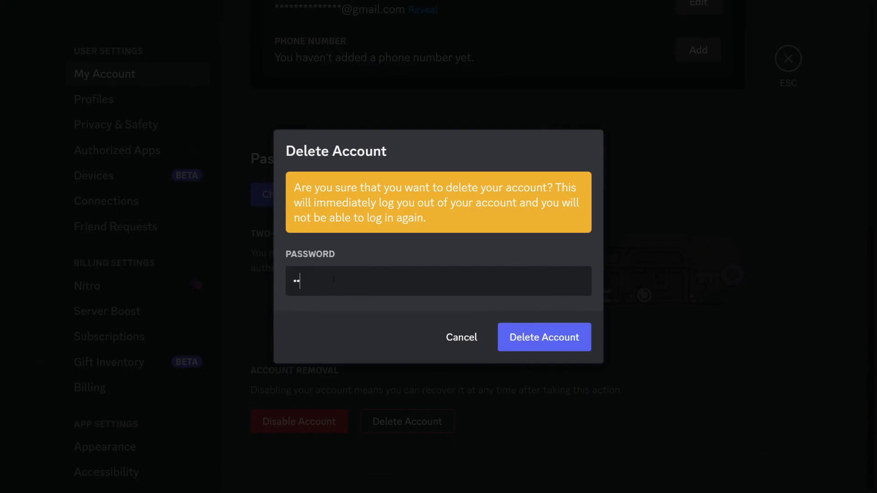
text(password)
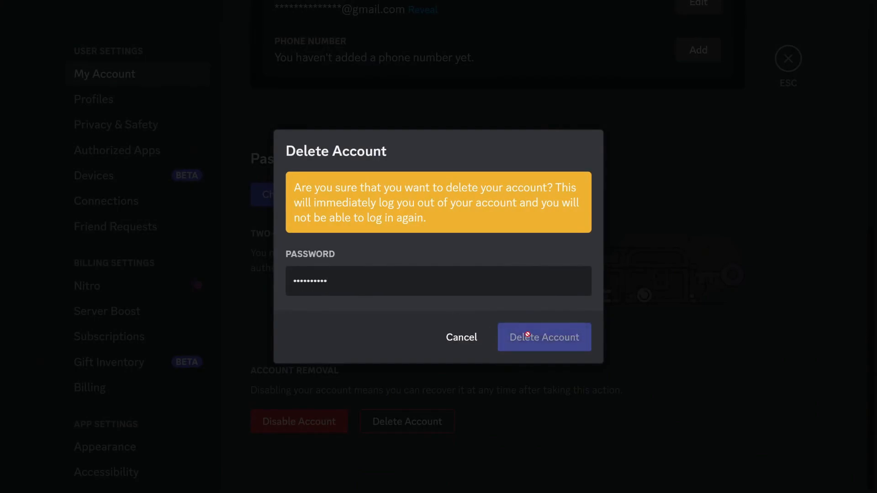
click(542, 337)
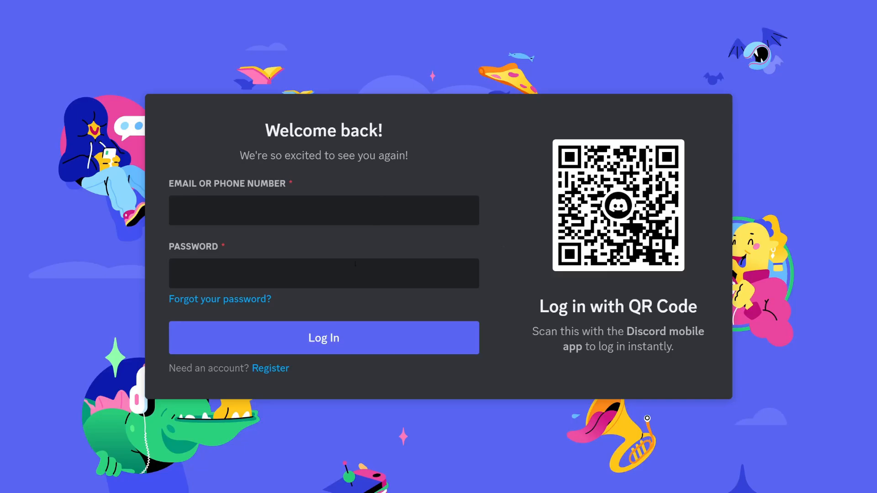
Reach the Tutorial account's user settings page from the profile avatar in the mobile bottom bar.
click(271, 368)
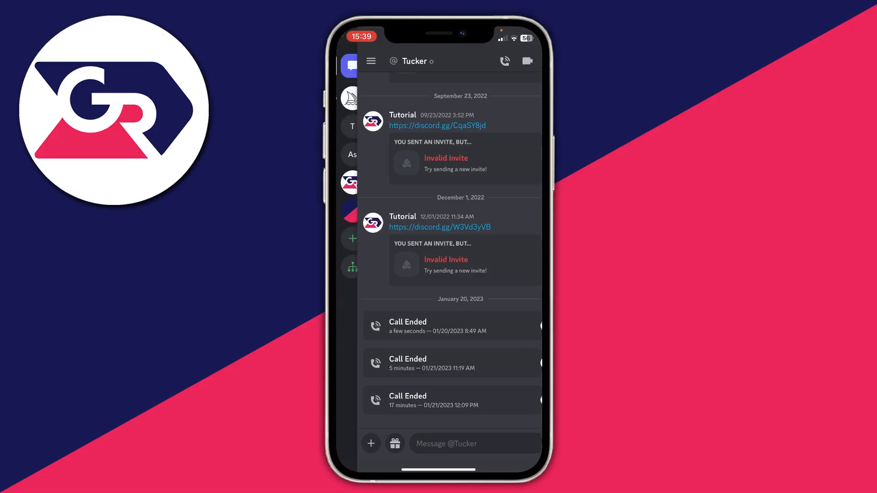
click(371, 62)
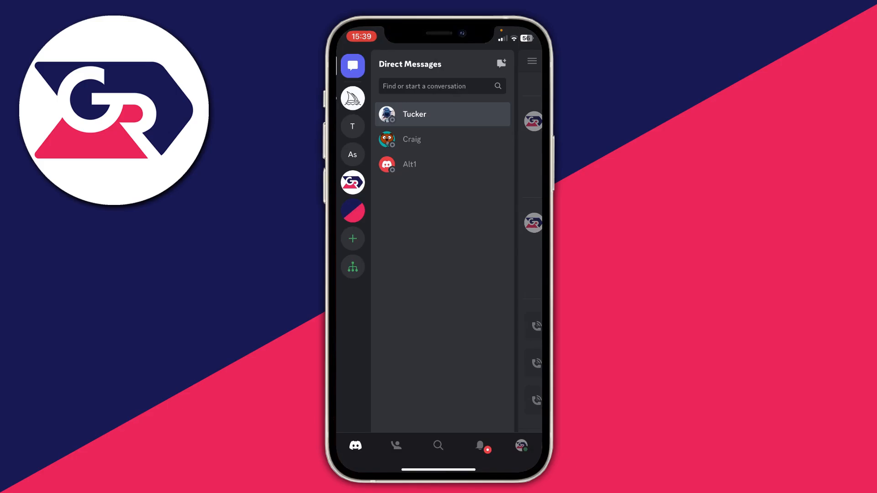
click(520, 445)
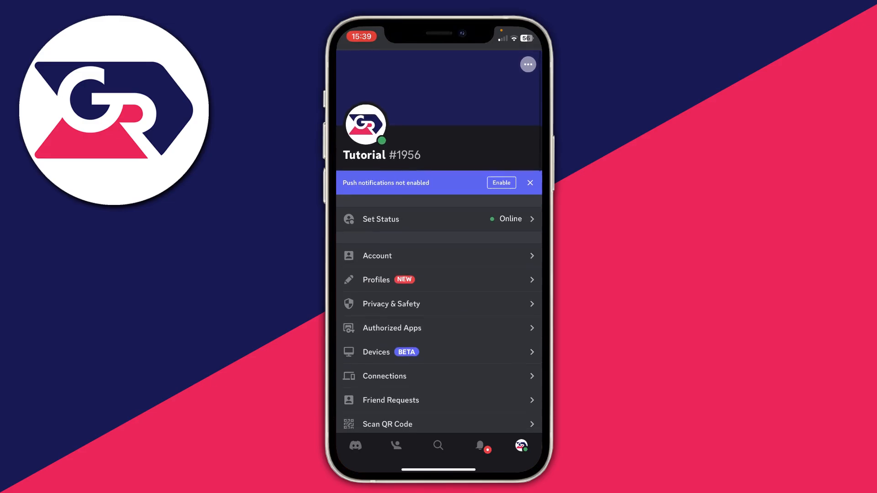
Attempt Delete Account on mobile and acknowledge the 'You Own Servers!' refusal.
click(439, 256)
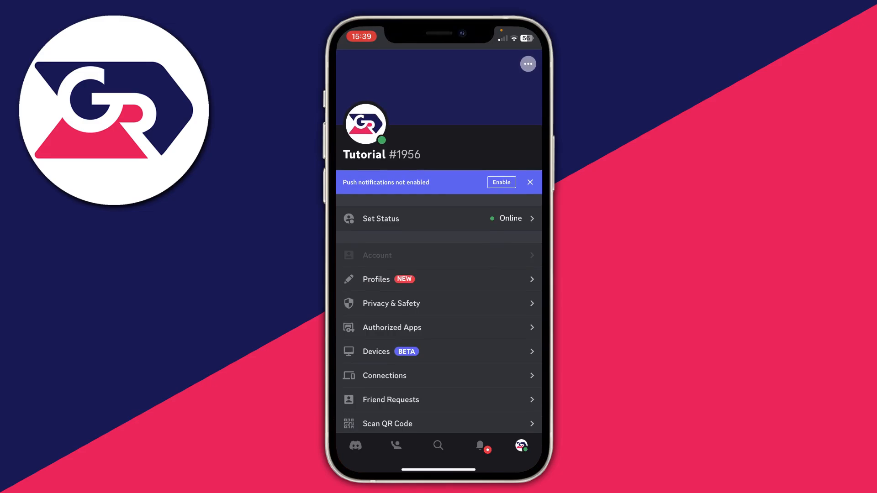
click(377, 255)
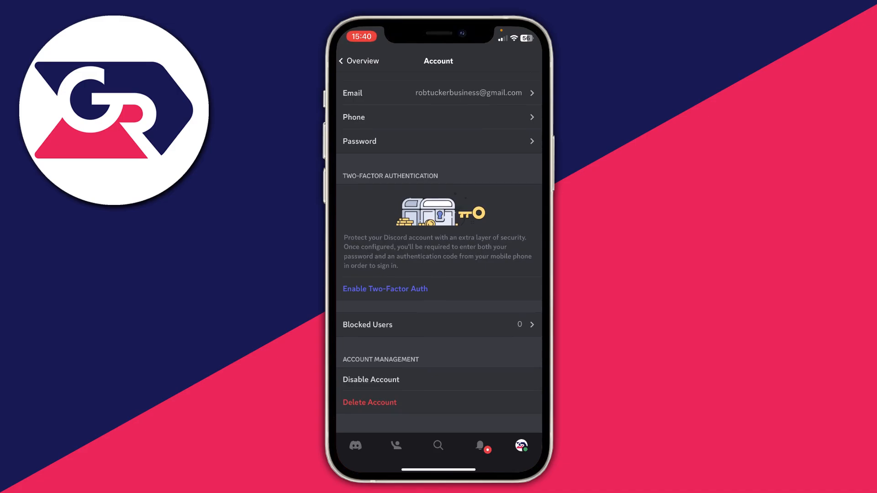
click(369, 402)
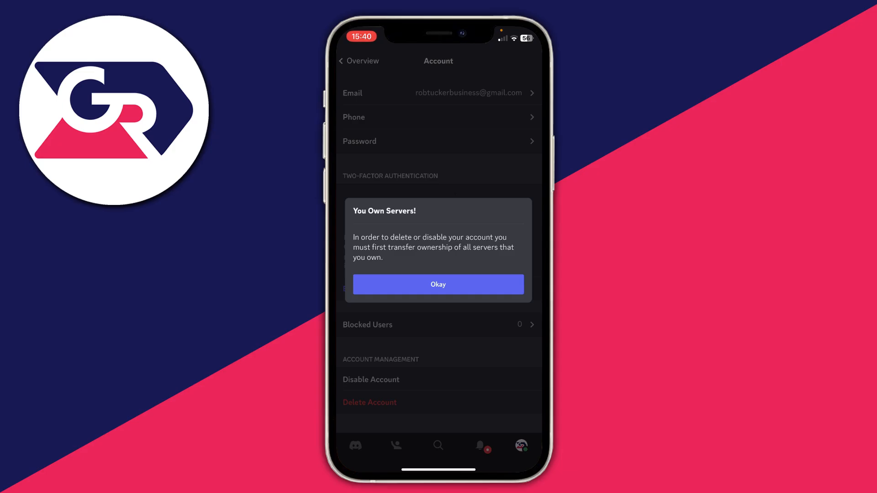
click(438, 284)
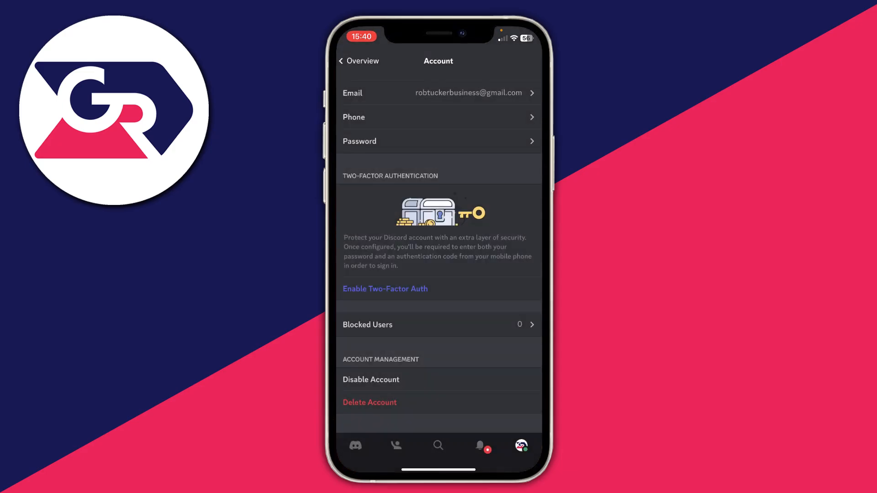